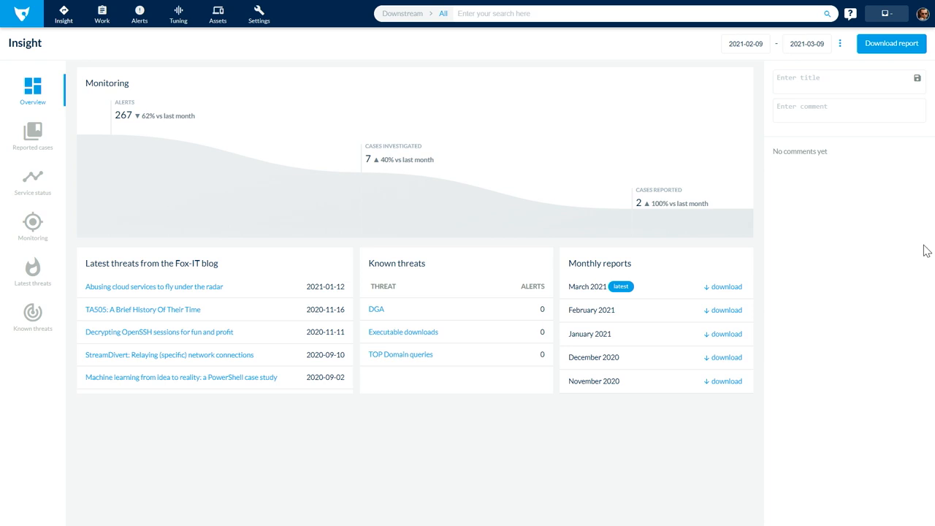
Go to the Work section to view the empty to-do queue
click(102, 13)
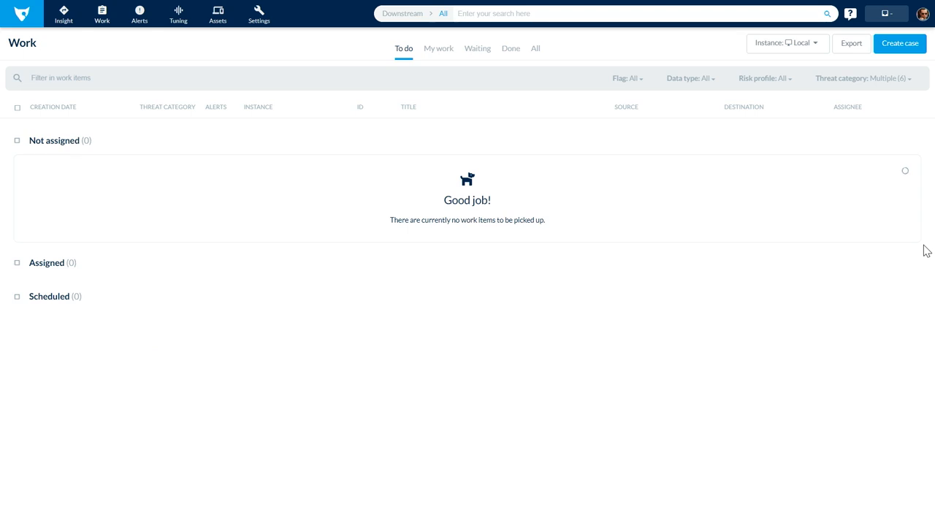
mouse_move(923, 349)
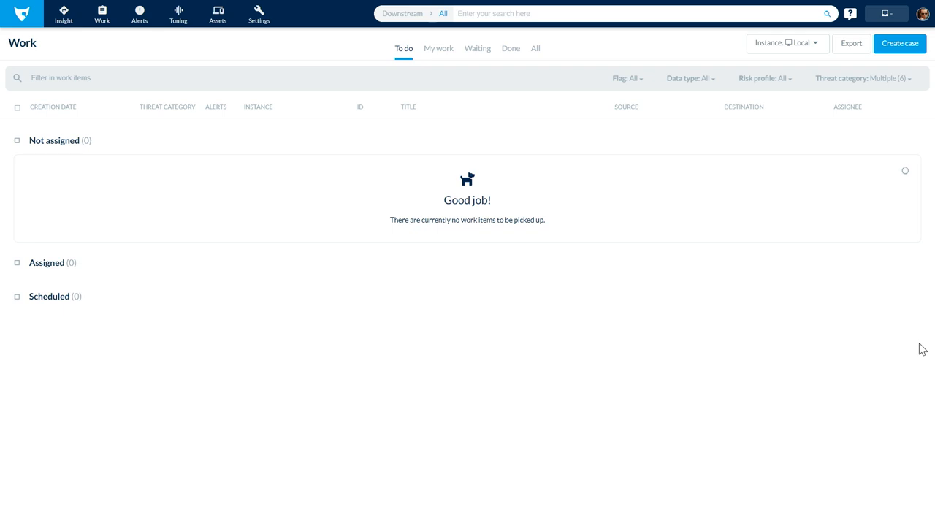
mouse_move(825, 352)
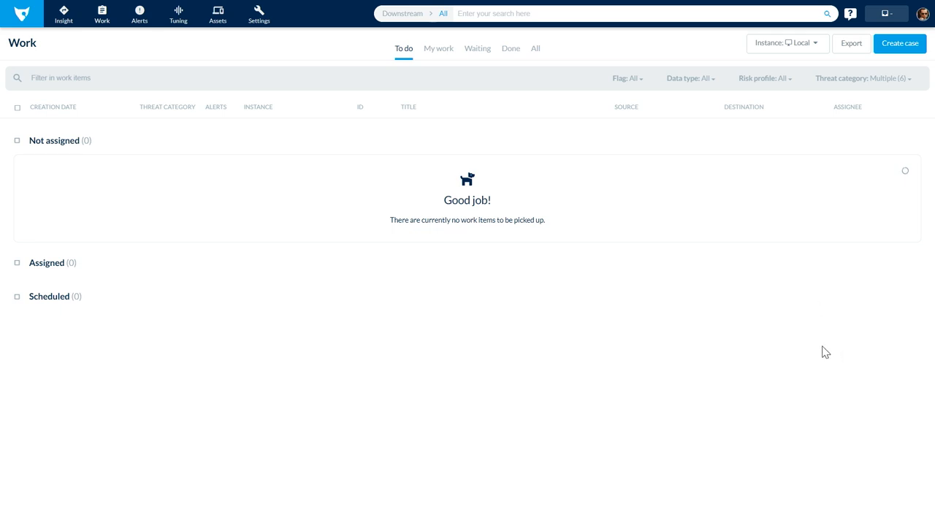
mouse_move(836, 350)
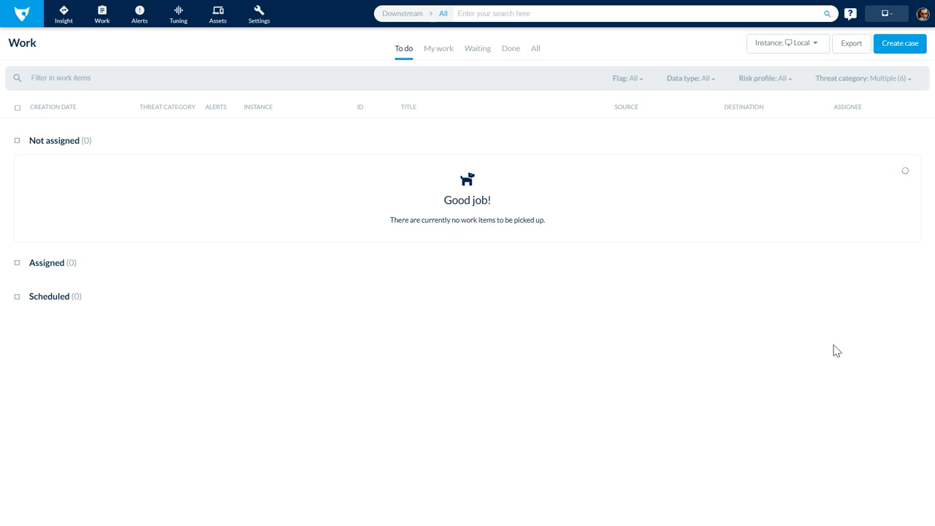
mouse_move(778, 331)
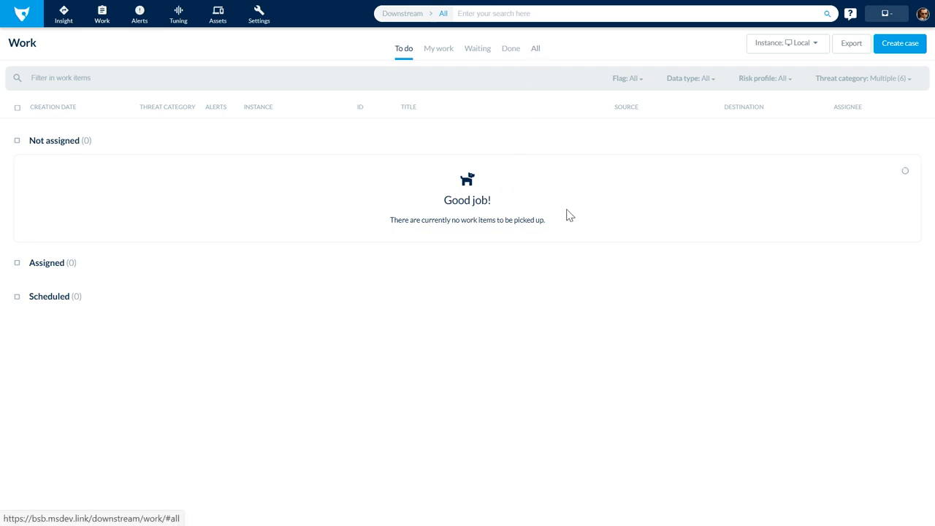
mouse_move(563, 240)
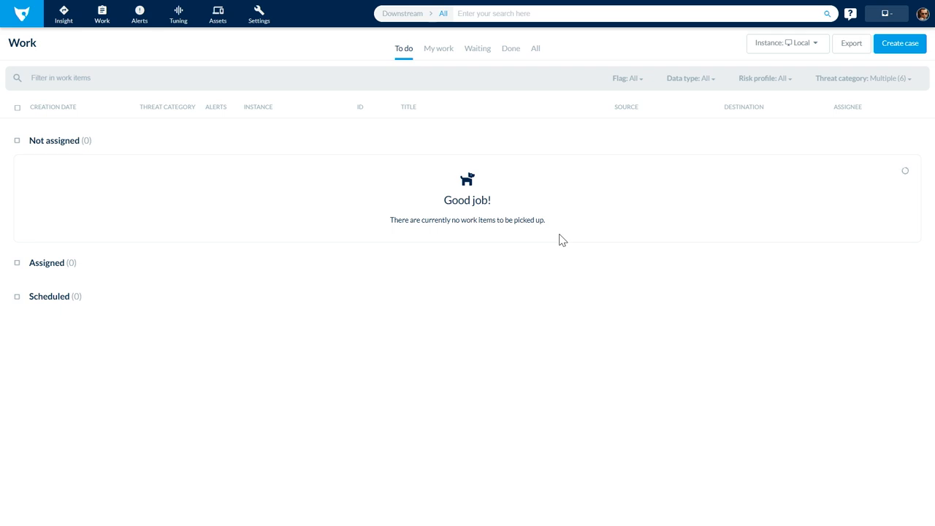
Switch the Work list to All items, showing the done 'Possible Backdoor' work item
click(534, 48)
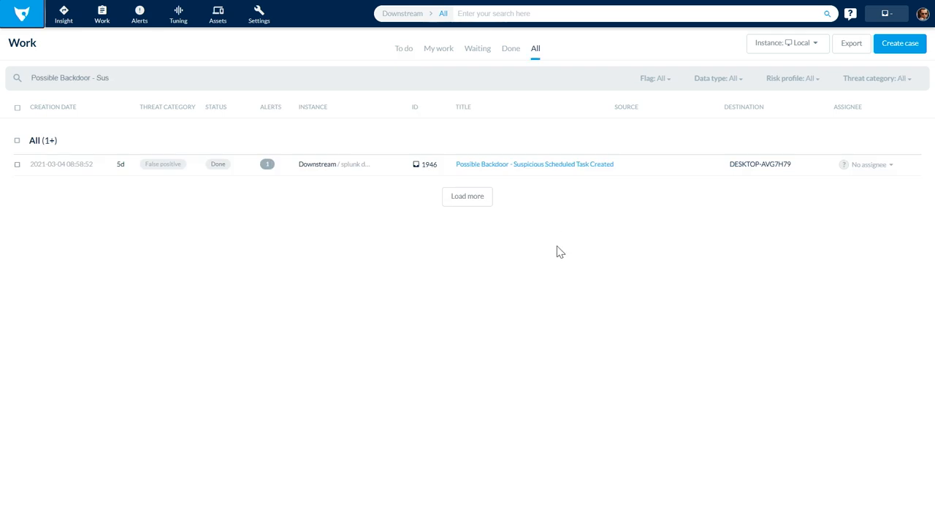
mouse_move(555, 274)
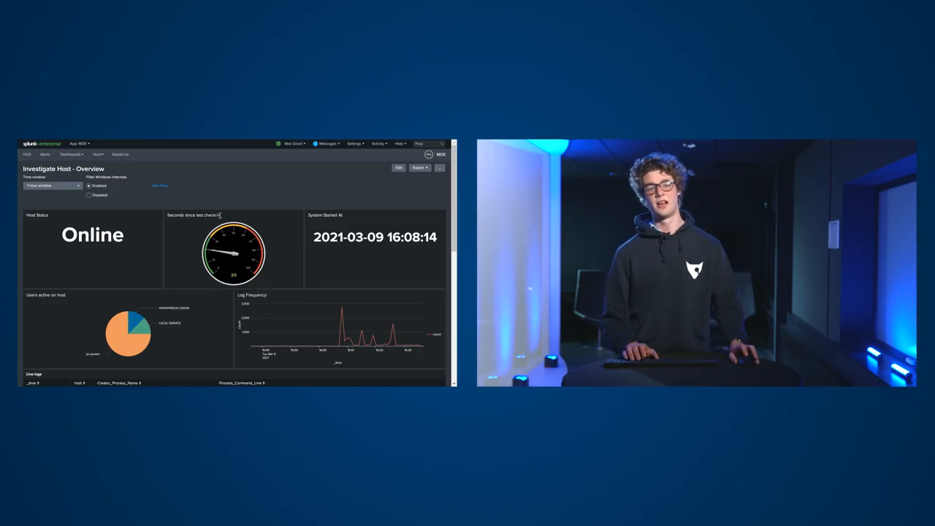
mouse_move(265, 210)
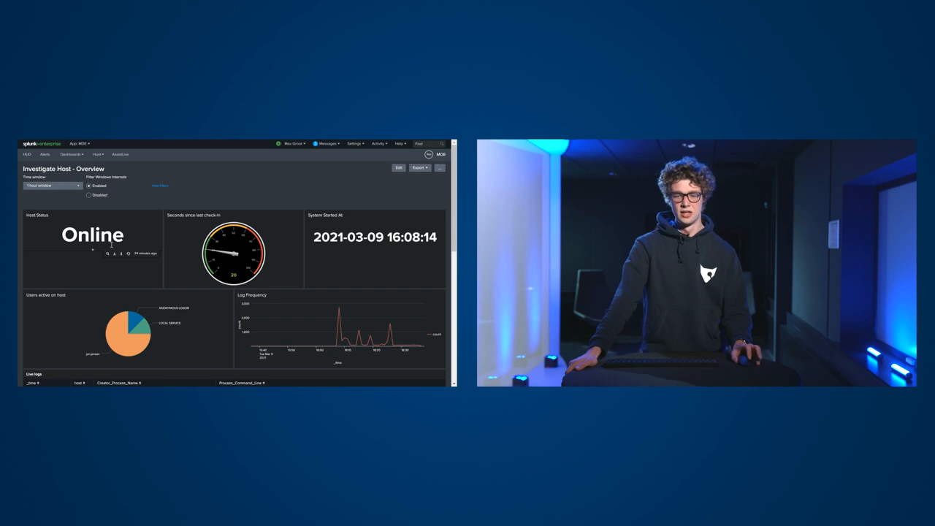
scroll(down, 3)
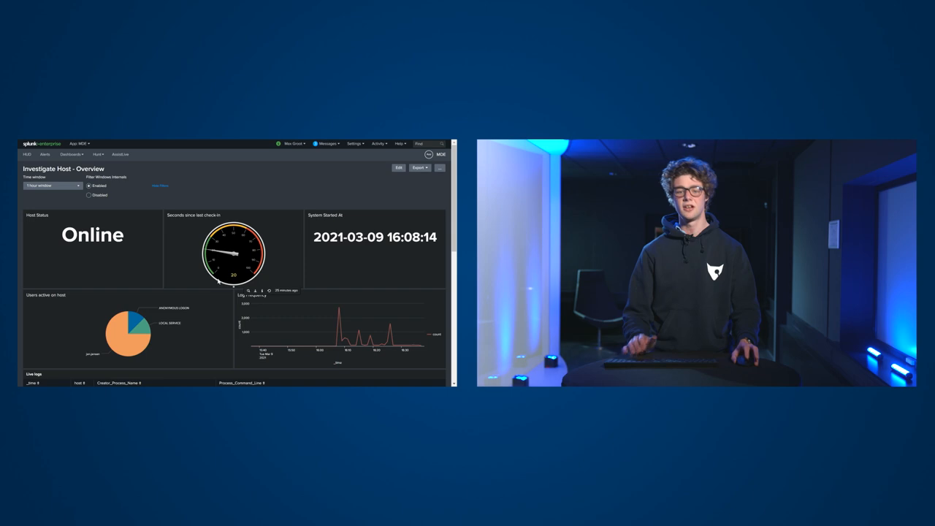
Scroll through the single EventCode 4698 WeatherMan event for host DESKTOP-AVG7H79
scroll(down, 3)
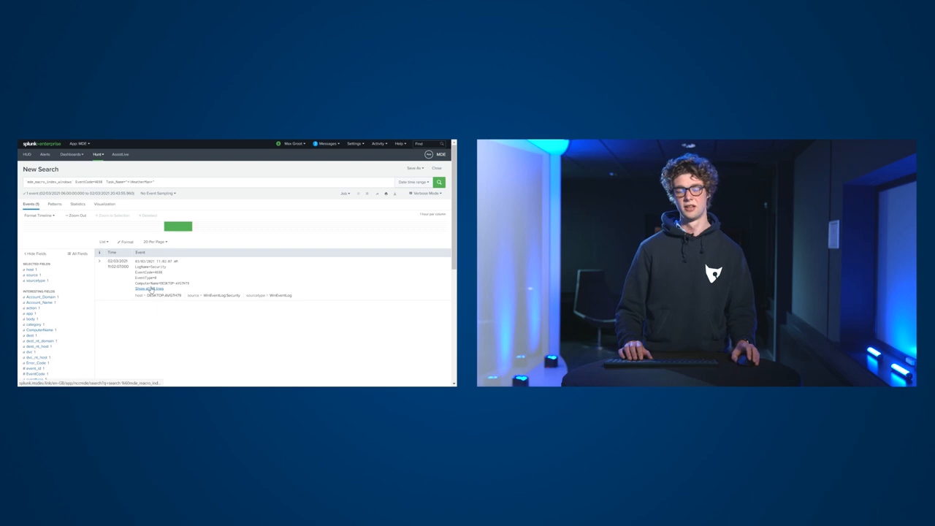
Expand the WeatherMan event and scroll to the hidden PowerShell download command
click(148, 288)
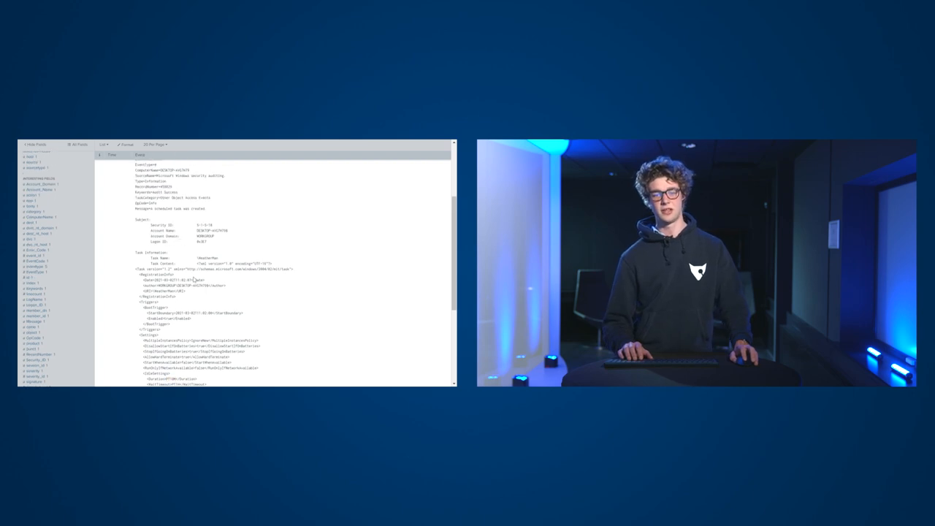
scroll(down, 3)
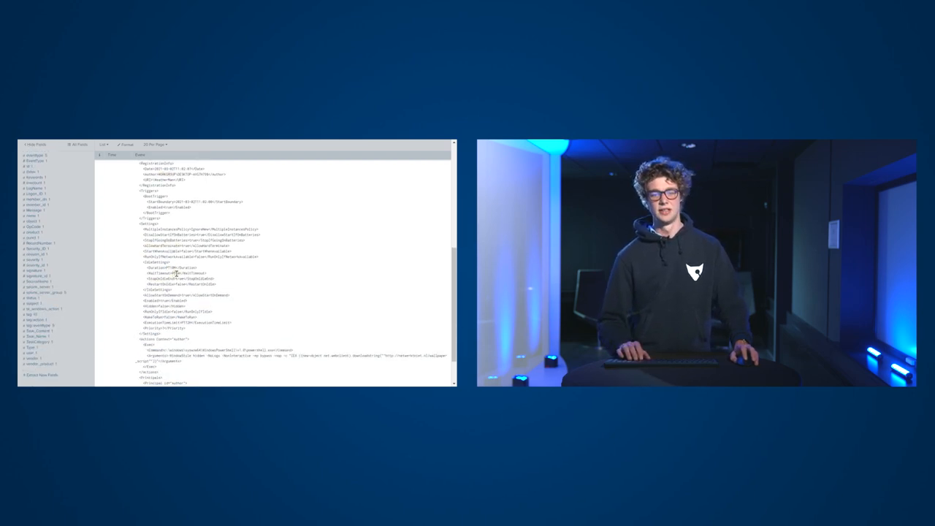
scroll(down, 3)
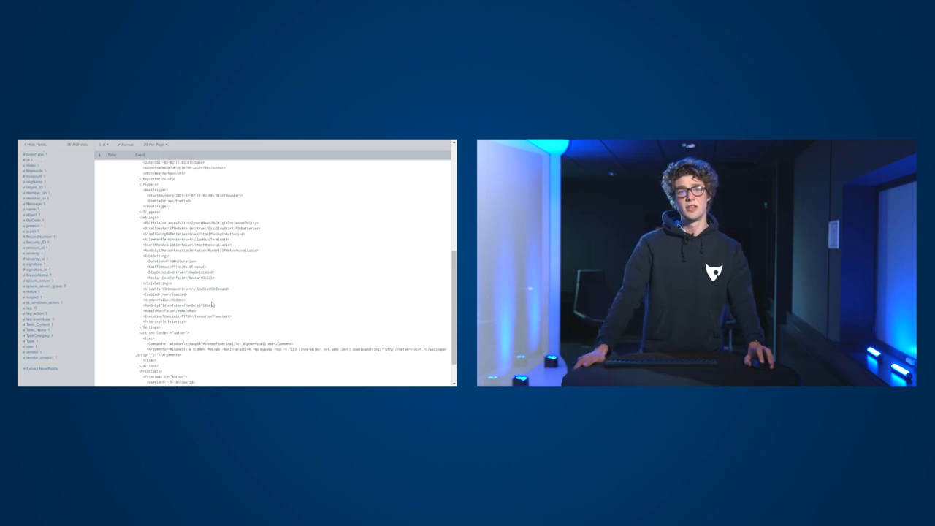
scroll(down, 3)
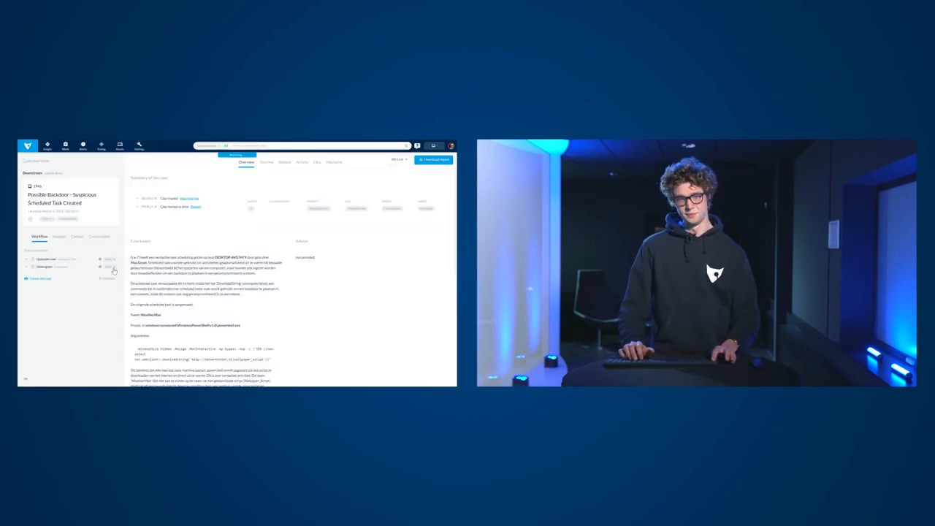
scroll(down, 3)
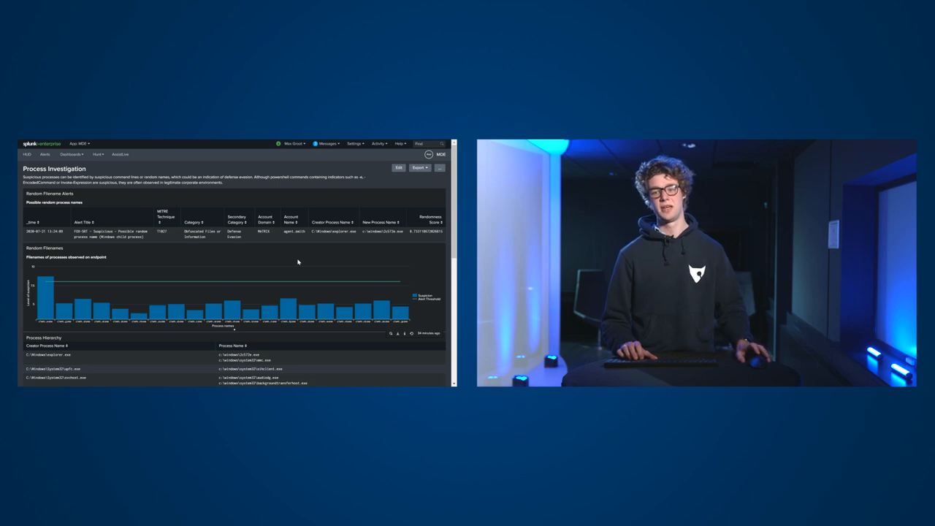
mouse_move(398, 312)
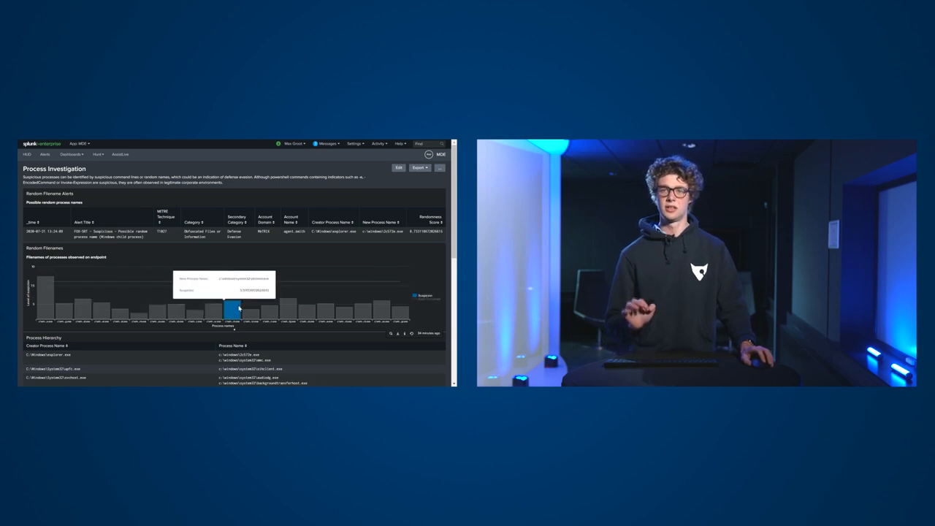
mouse_move(94, 251)
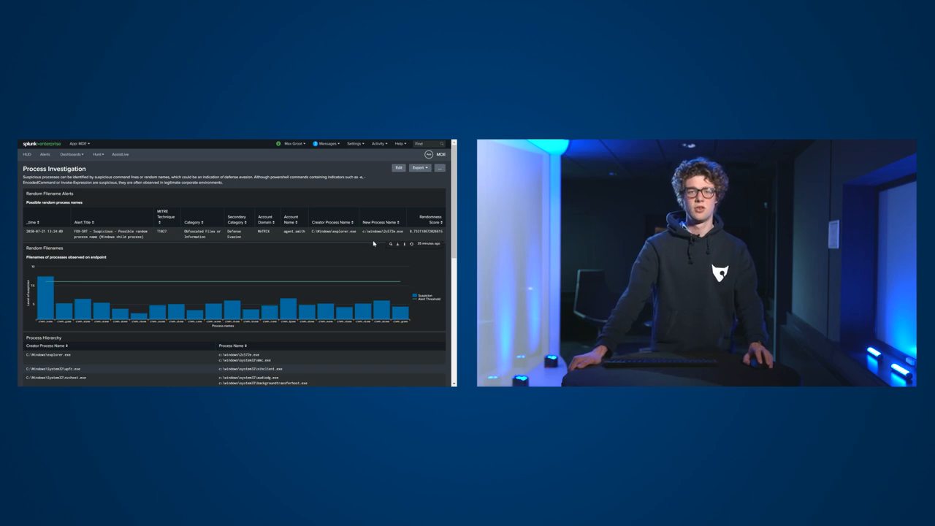
scroll(down, 3)
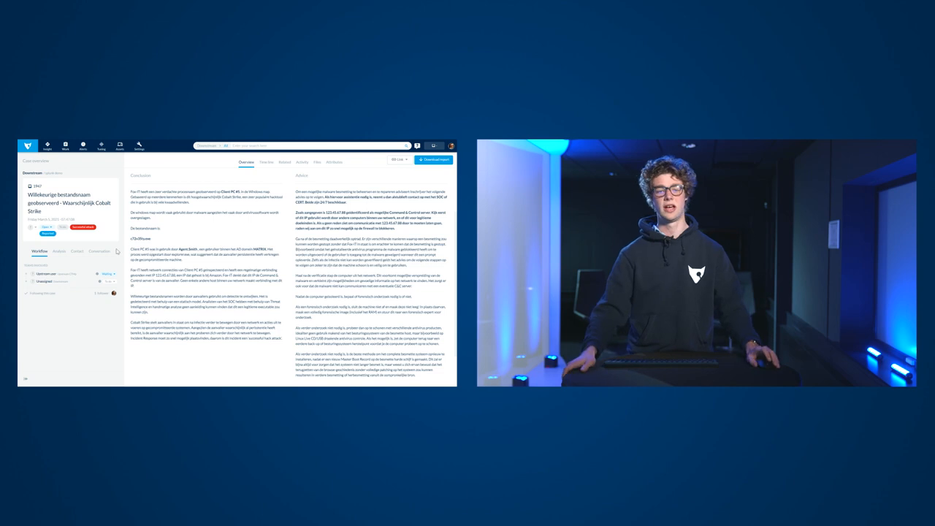
View the Cobalt Strike case's conversation between SOC and first responder
click(98, 251)
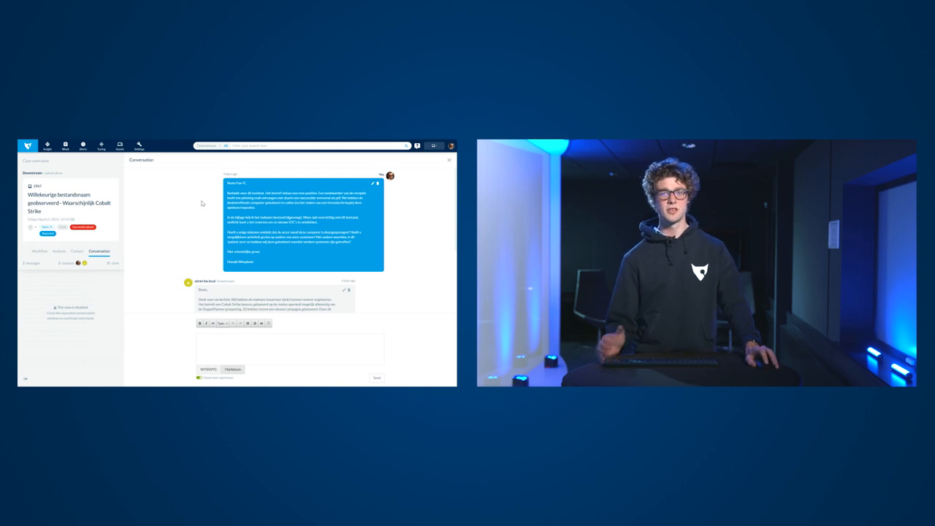
Read the analyst's reply on the C2 domain and remediation, then switch windows
scroll(down, 3)
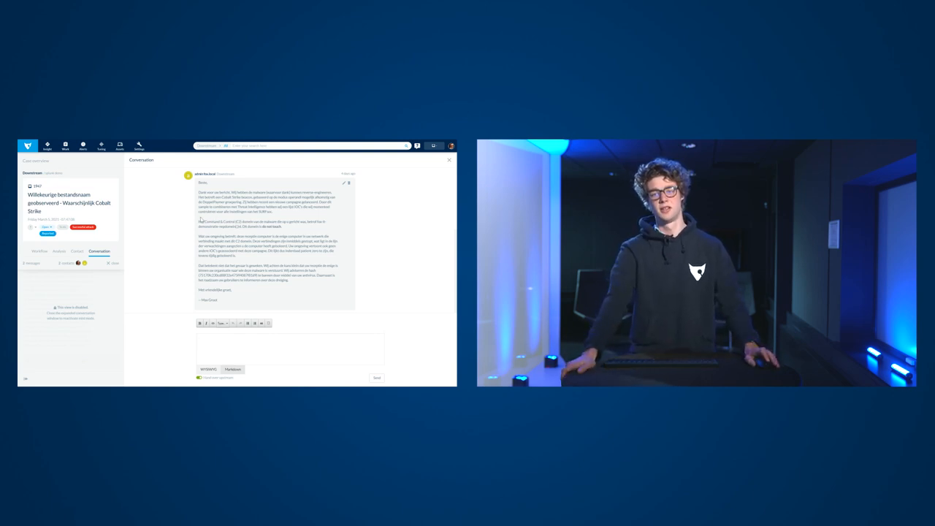
key(alt+tab)
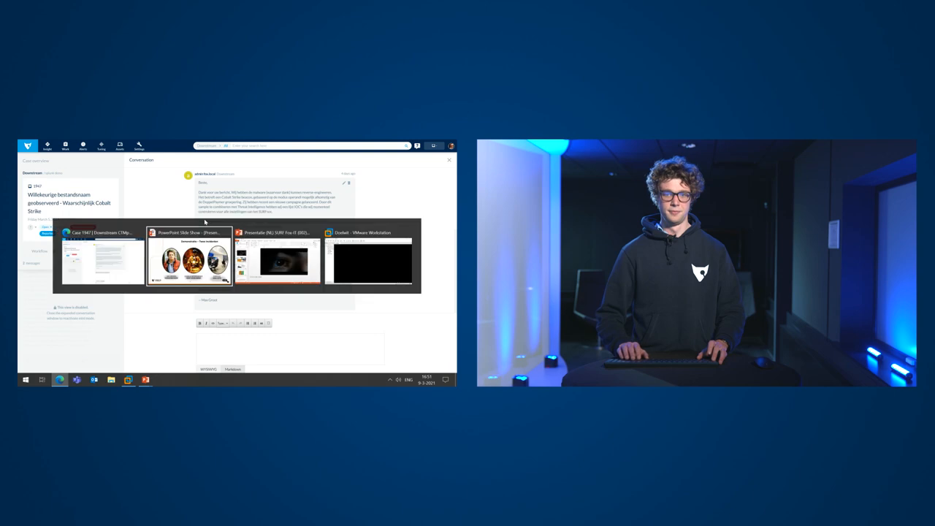